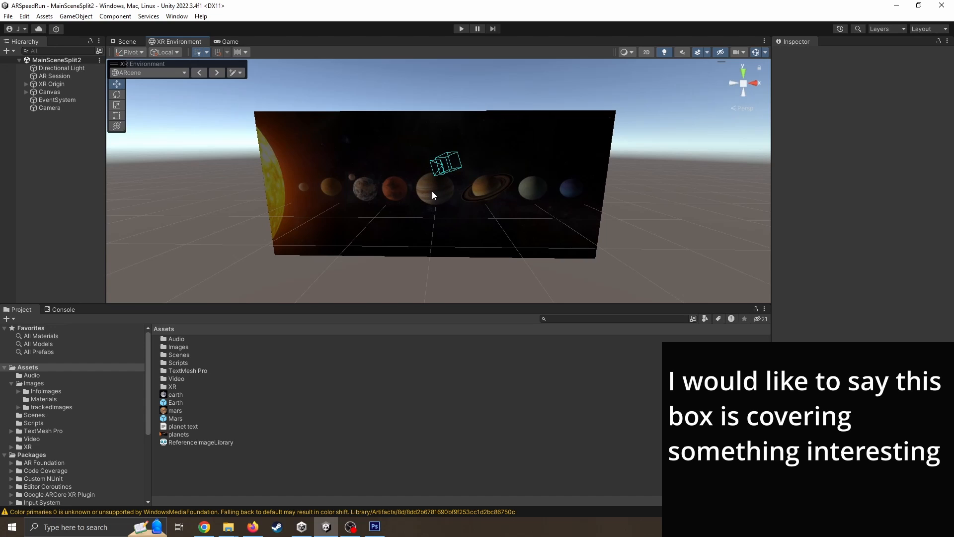
pyautogui.moveTo(251, 255)
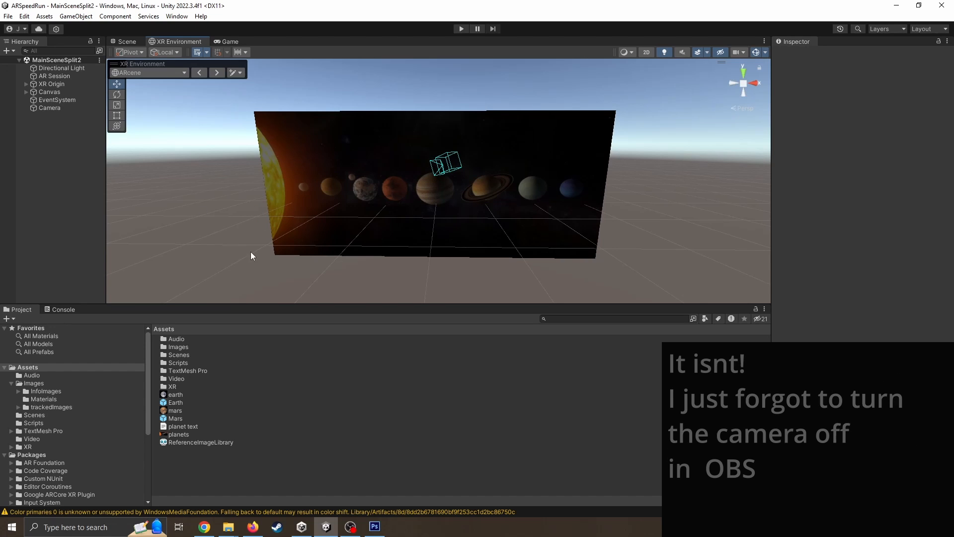
# - Play-test image tracking on XR Origin in the XR Simulation, then stop playback
pyautogui.click(51, 84)
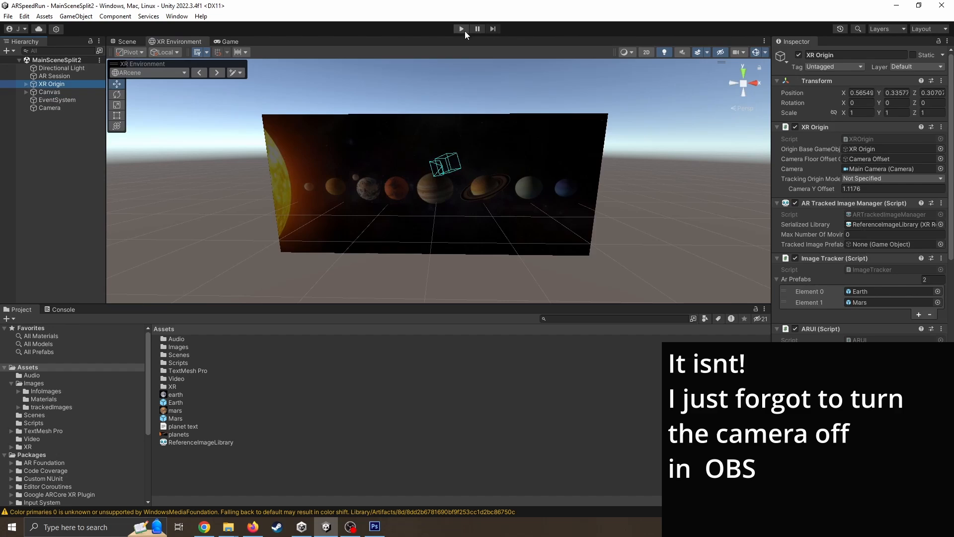
pyautogui.click(460, 29)
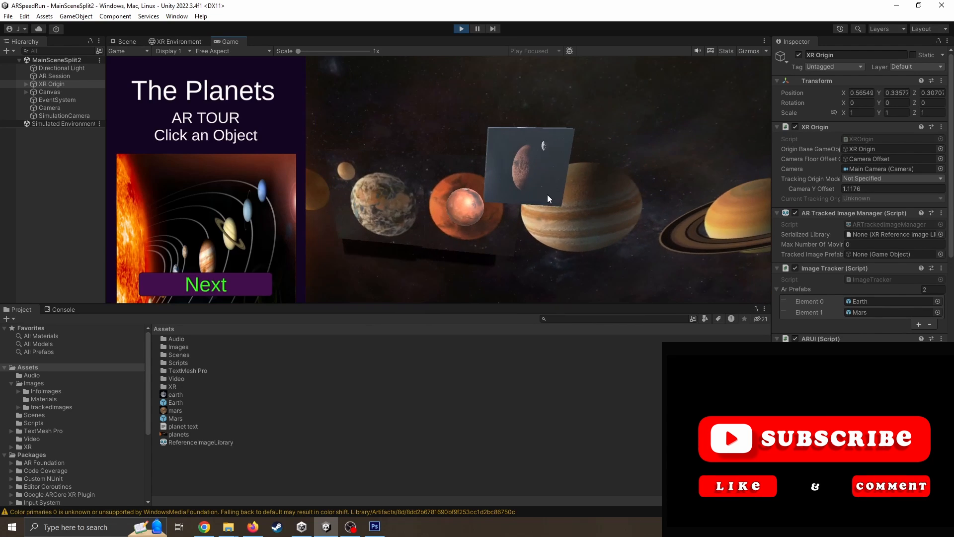
pyautogui.click(407, 213)
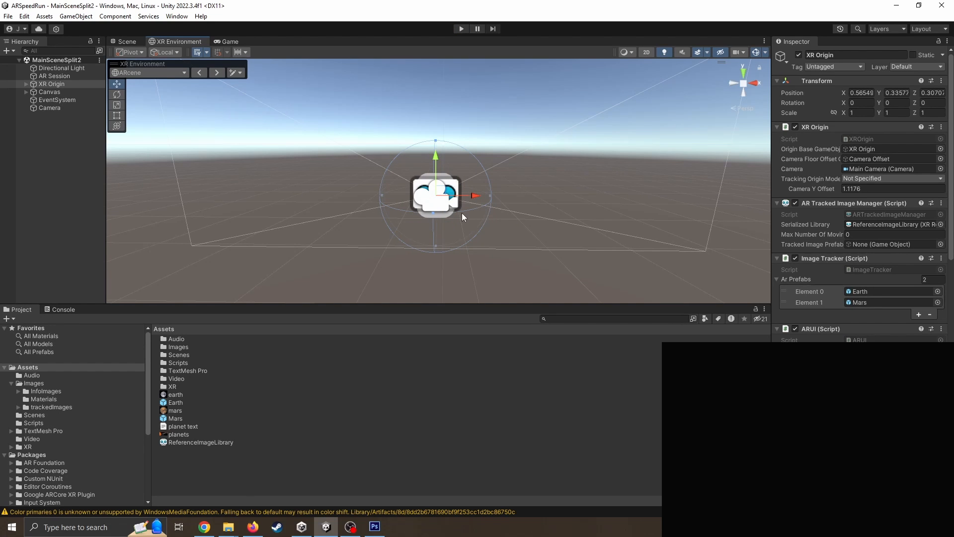
# - In Photoshop, compare the square Mars.jpeg with the stretched Mars in Untitled-1
pyautogui.click(374, 526)
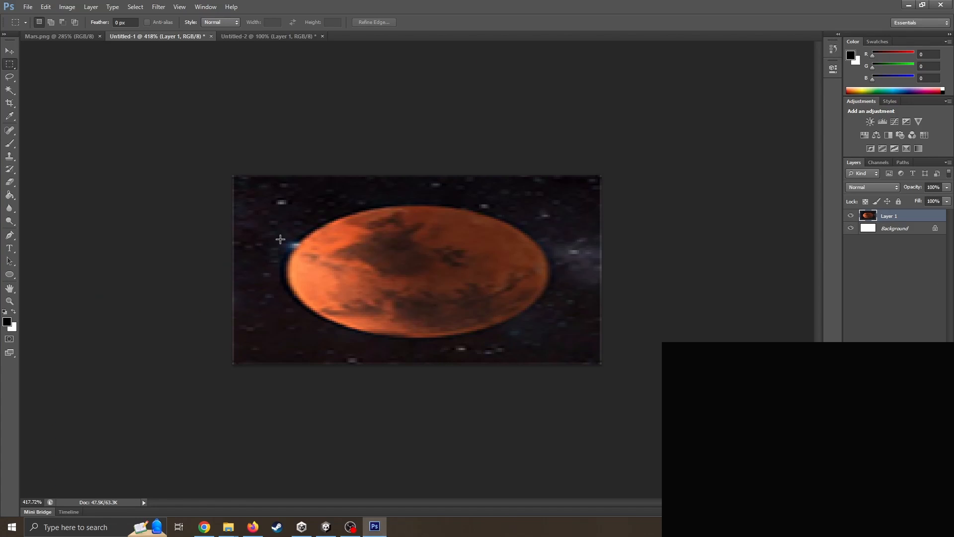
pyautogui.click(57, 36)
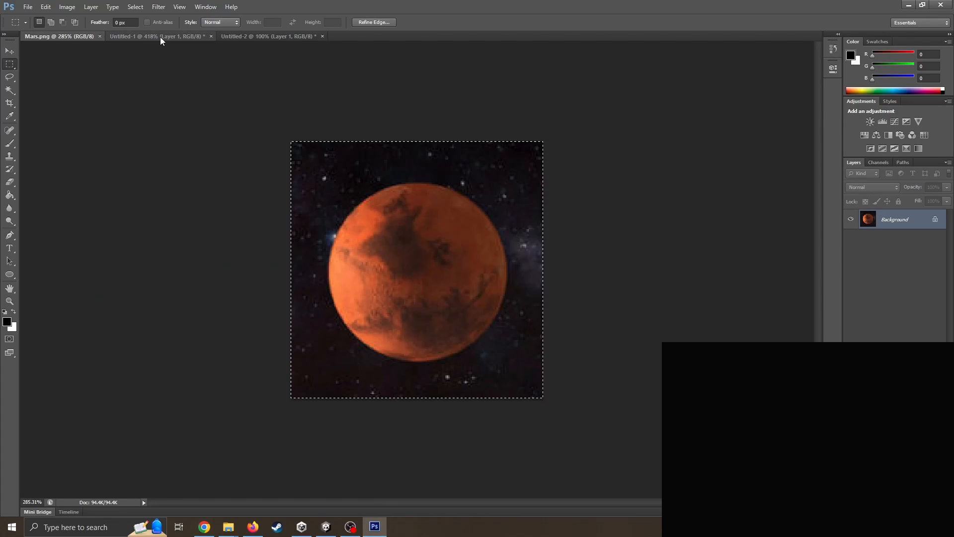
pyautogui.click(141, 36)
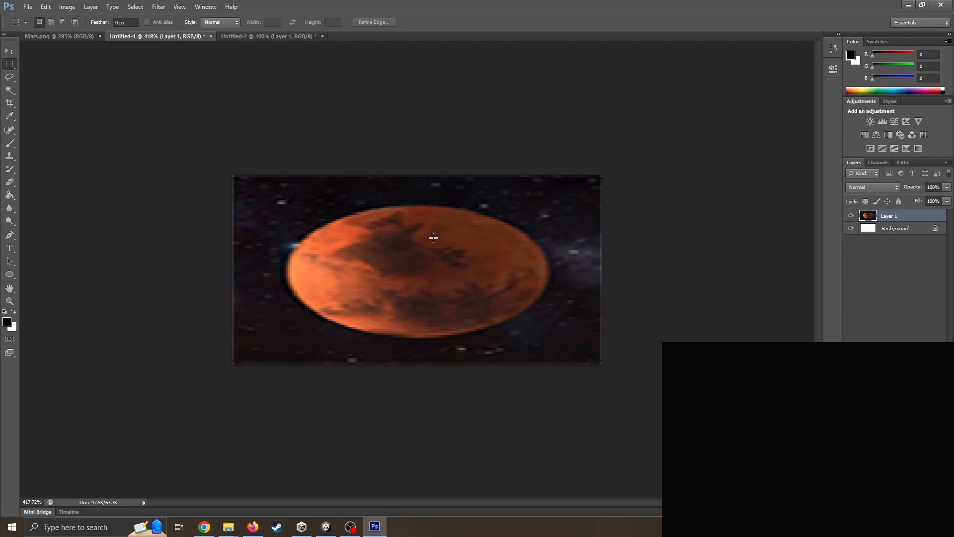
pyautogui.moveTo(420, 308)
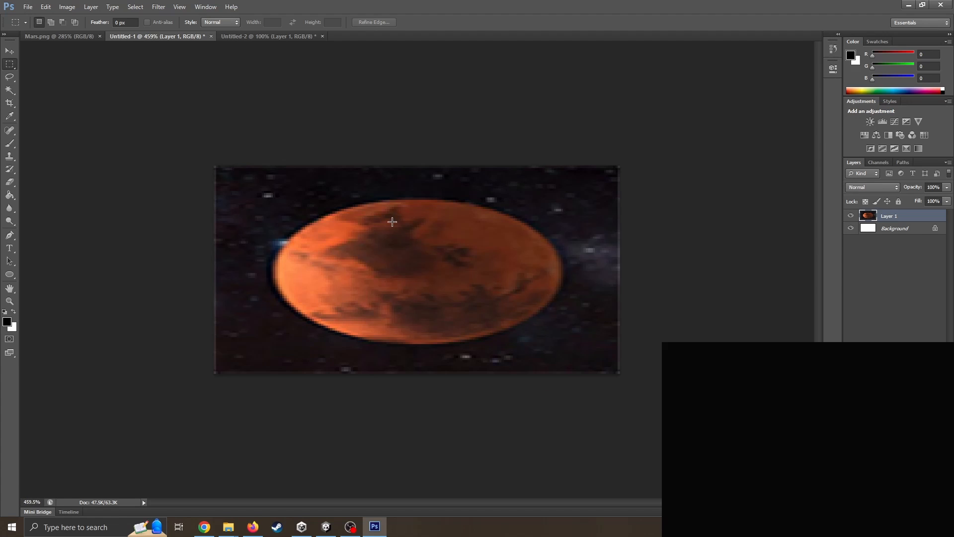
pyautogui.moveTo(374, 207)
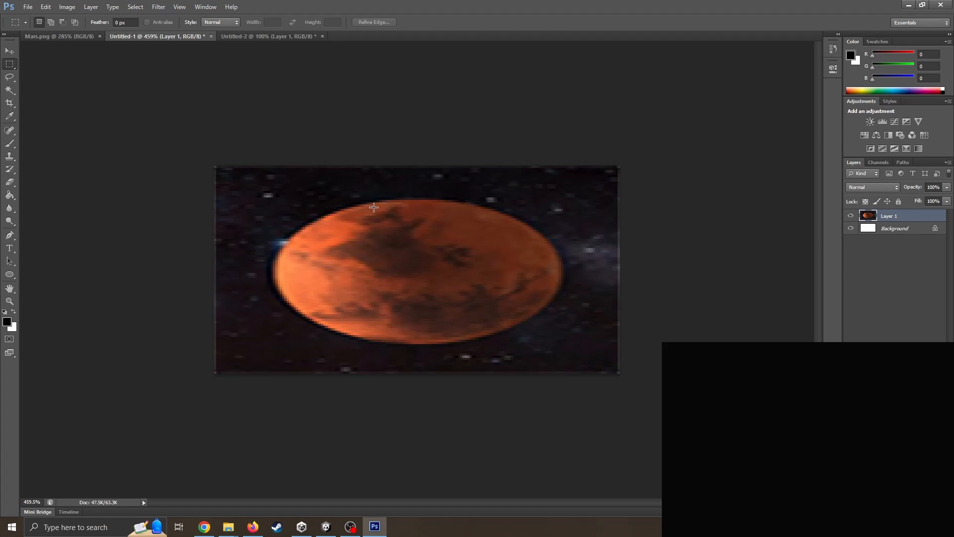
pyautogui.moveTo(351, 200)
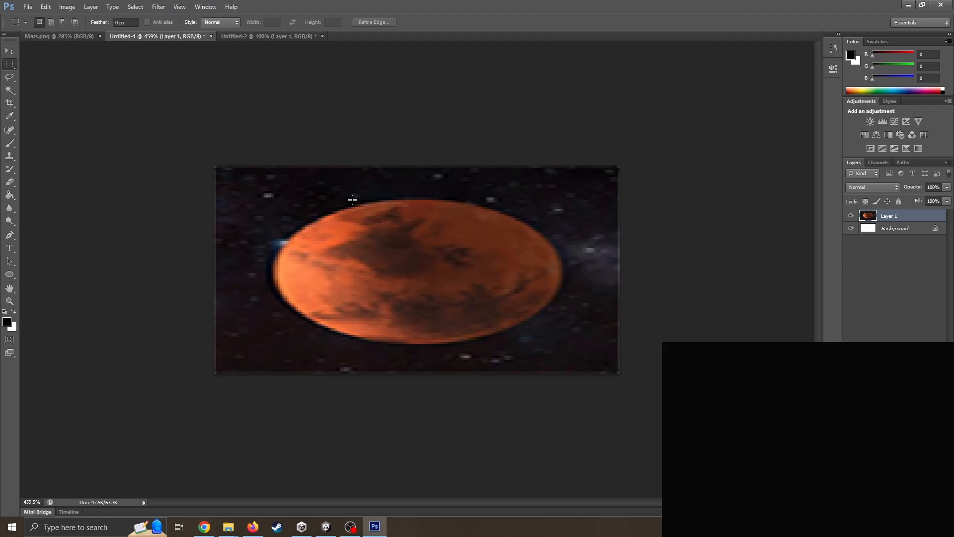
pyautogui.moveTo(887, 16)
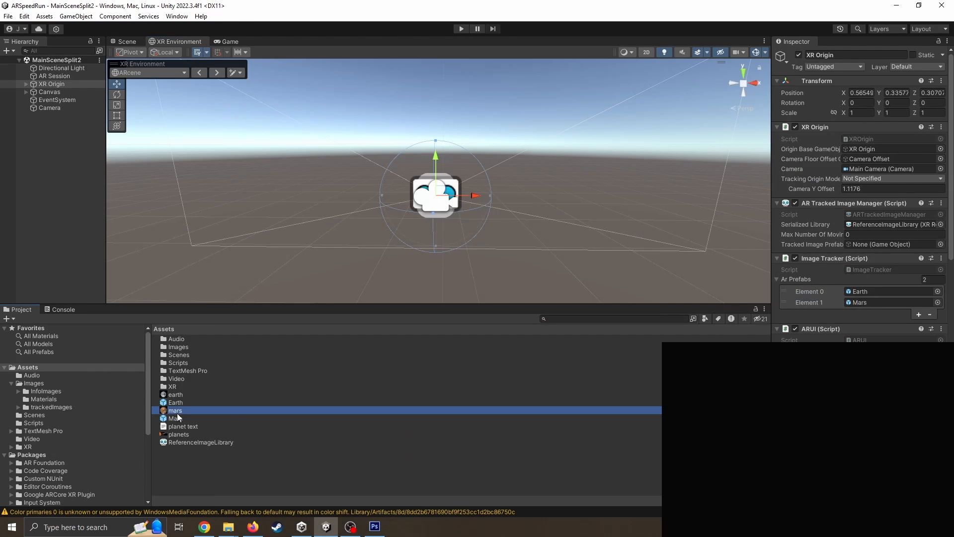
# - Inspect the Mars texture in Assets > Images > trackedImages, then return to Photoshop
pyautogui.click(176, 410)
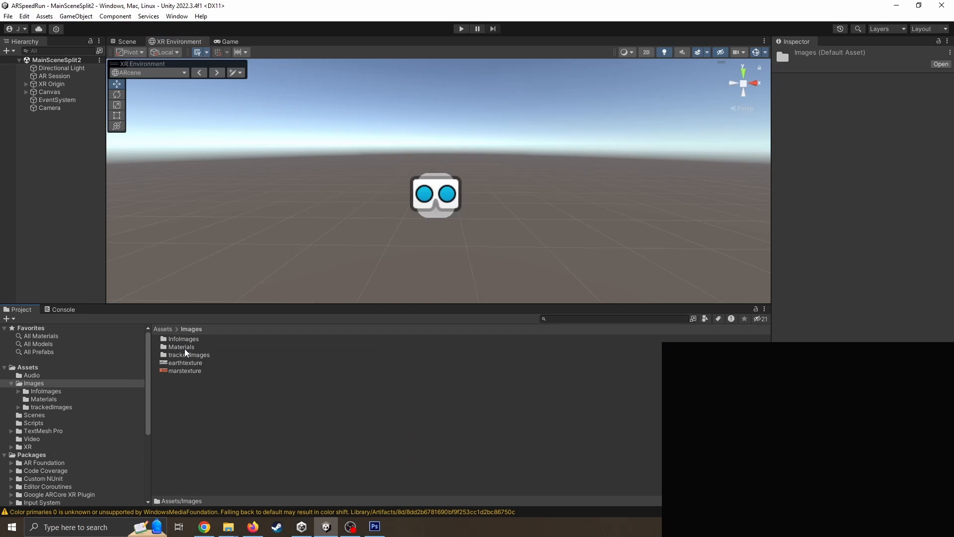
pyautogui.click(176, 354)
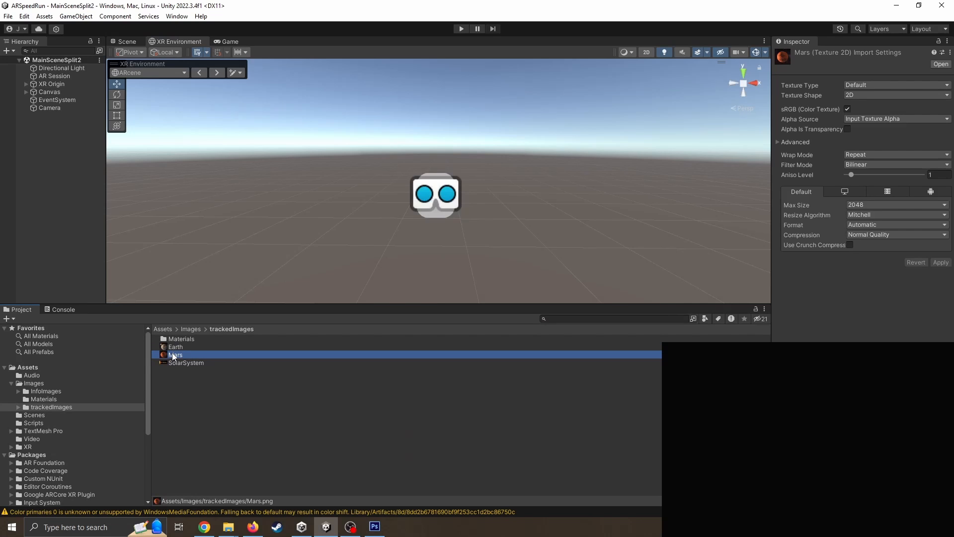
pyautogui.moveTo(246, 367)
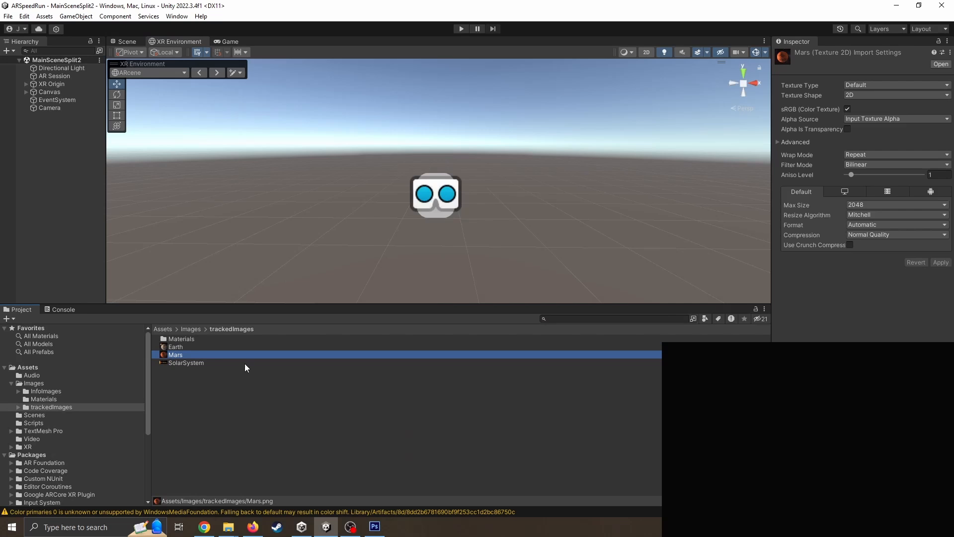
pyautogui.moveTo(219, 367)
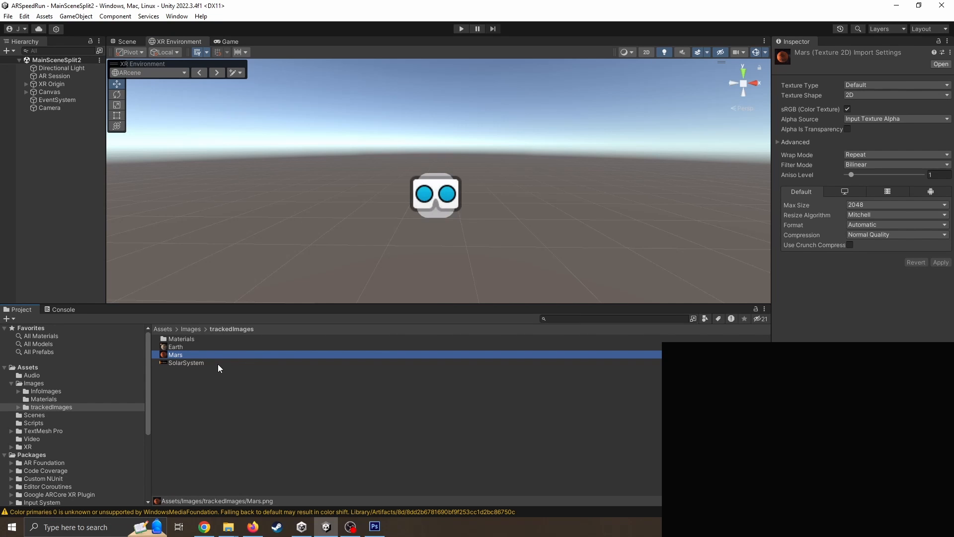
pyautogui.moveTo(223, 351)
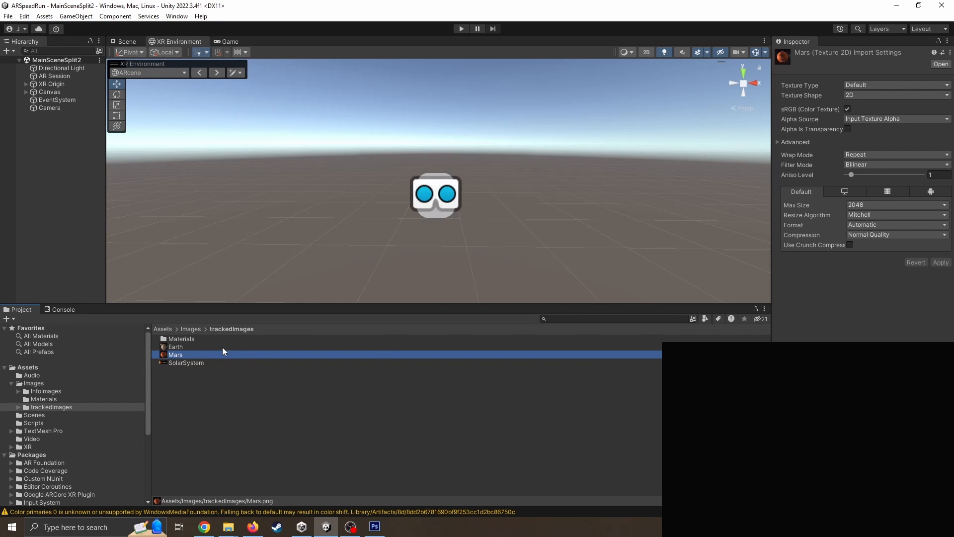
pyautogui.click(374, 526)
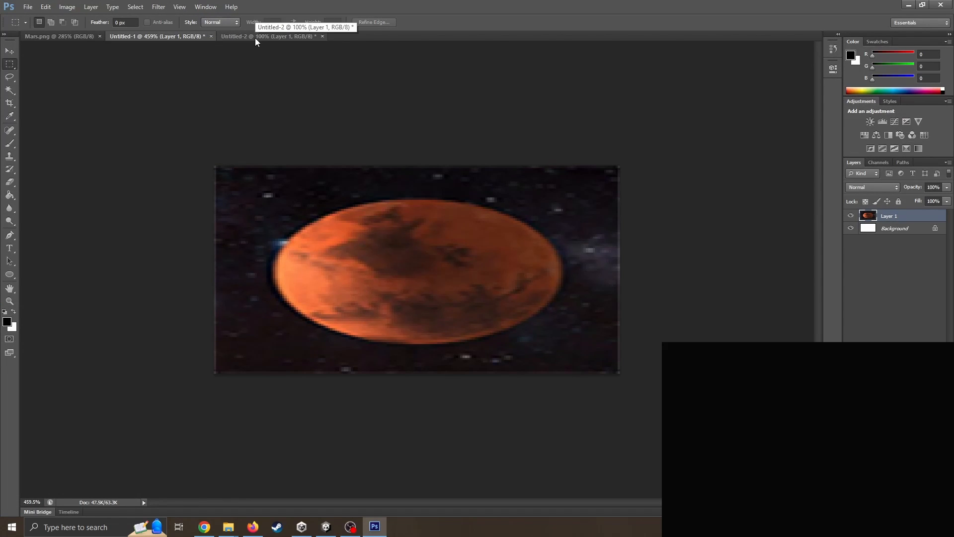
# - View the Untitled-2 cartoon planet and the Mars.jpeg original, then return to Unity
pyautogui.click(267, 35)
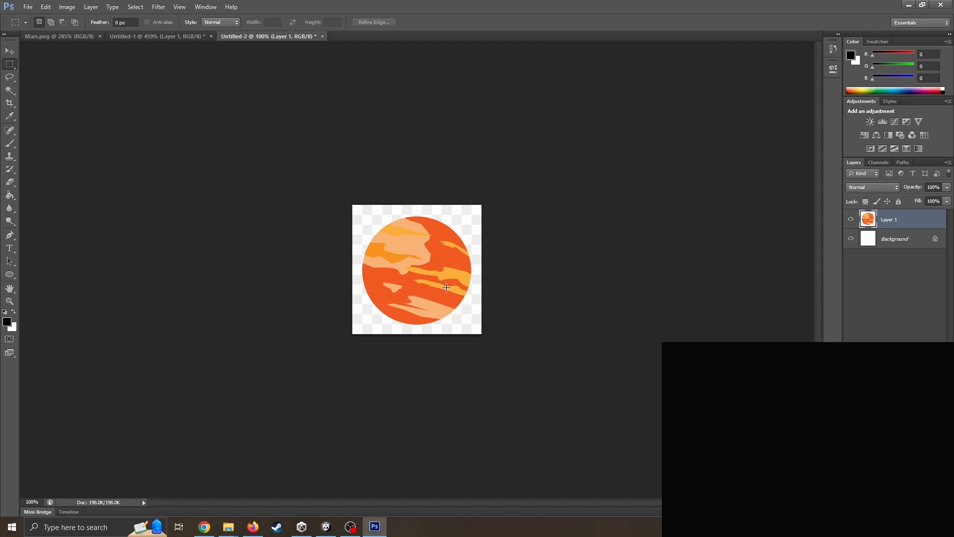
pyautogui.click(58, 36)
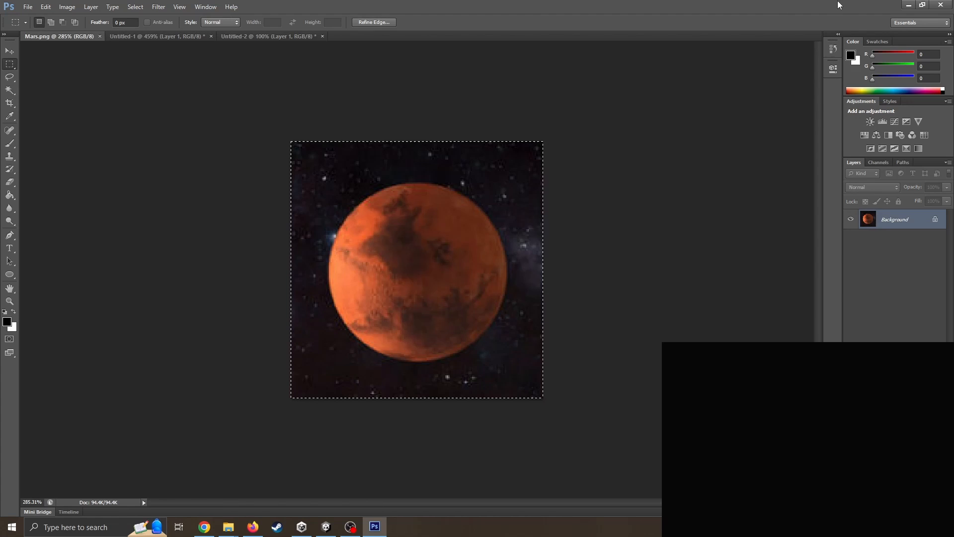
pyautogui.click(138, 36)
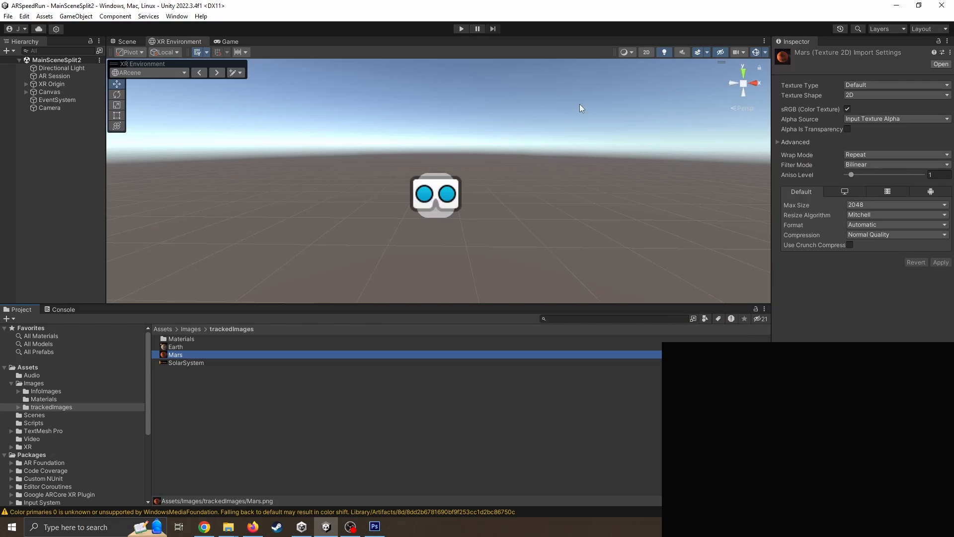
pyautogui.moveTo(168, 330)
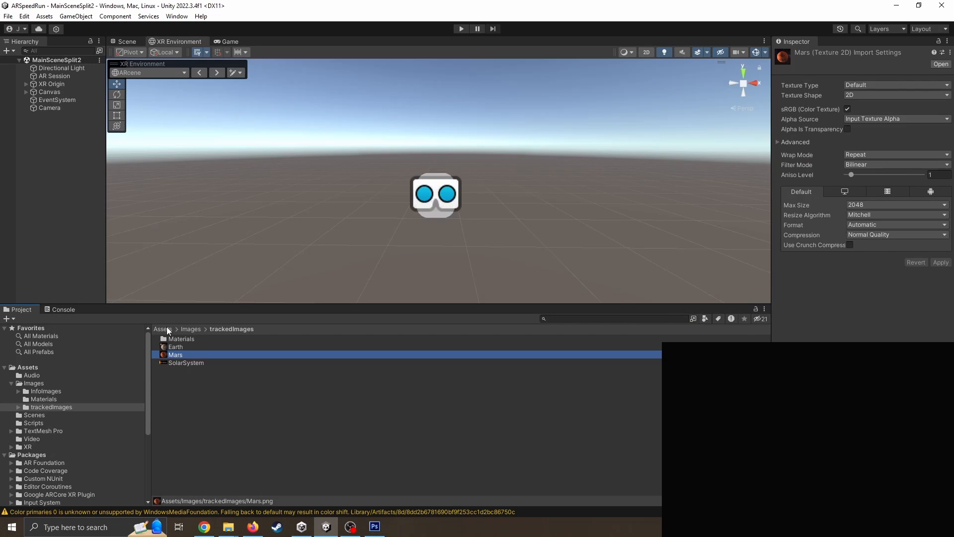
# - Open the ARcene environment for editing from the XR Environment view
pyautogui.click(163, 328)
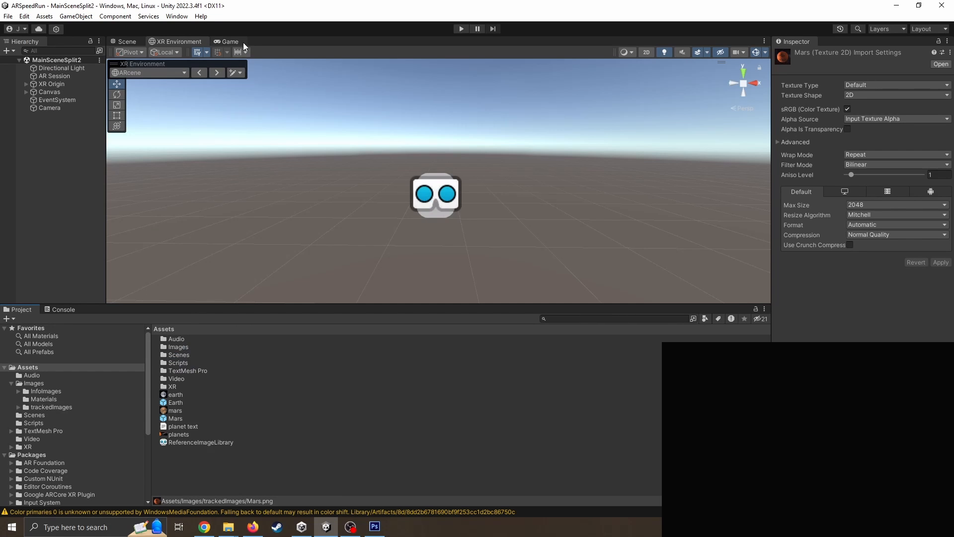
pyautogui.click(127, 41)
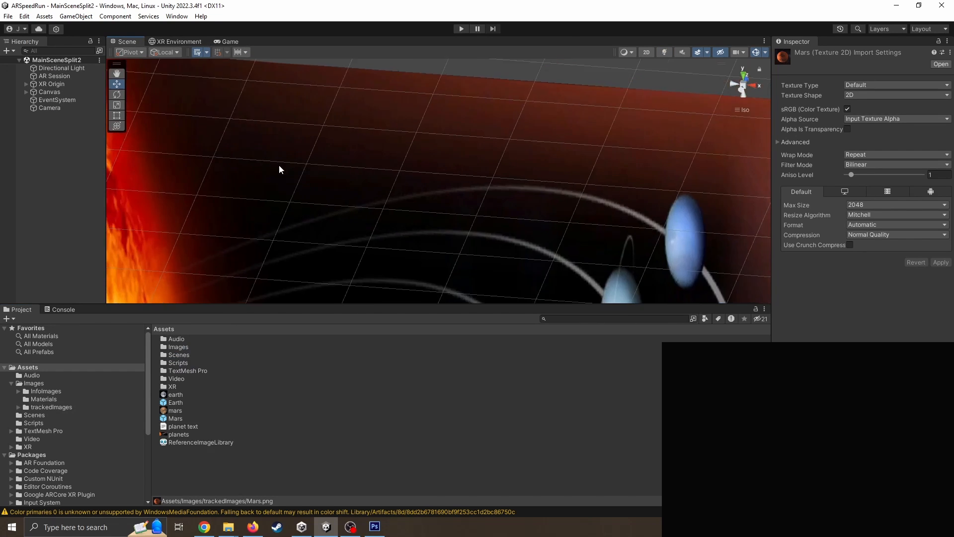
pyautogui.click(178, 41)
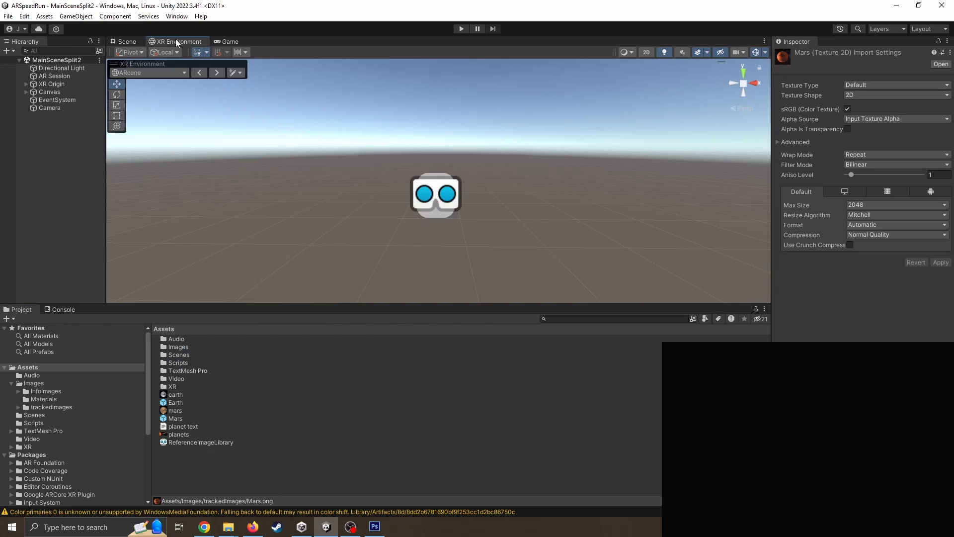
pyautogui.click(232, 71)
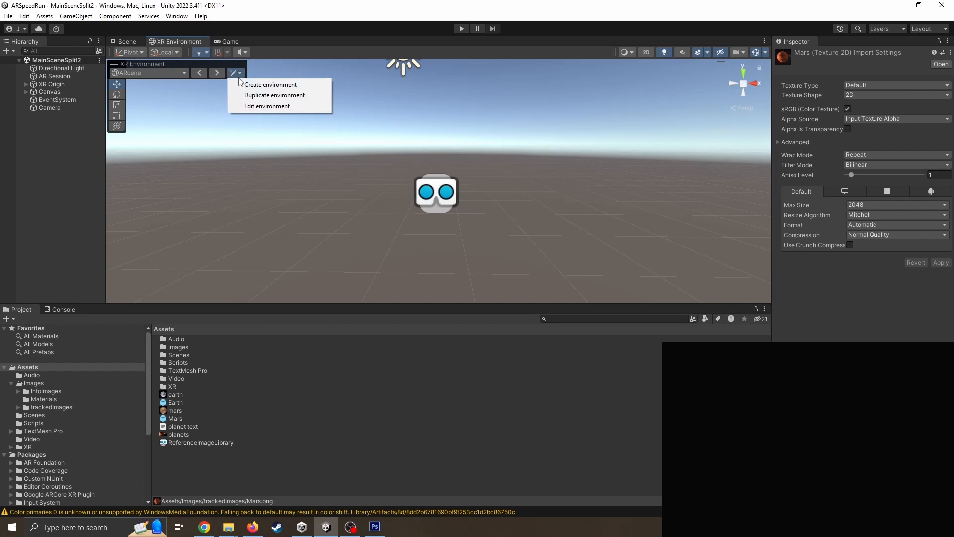
pyautogui.click(266, 106)
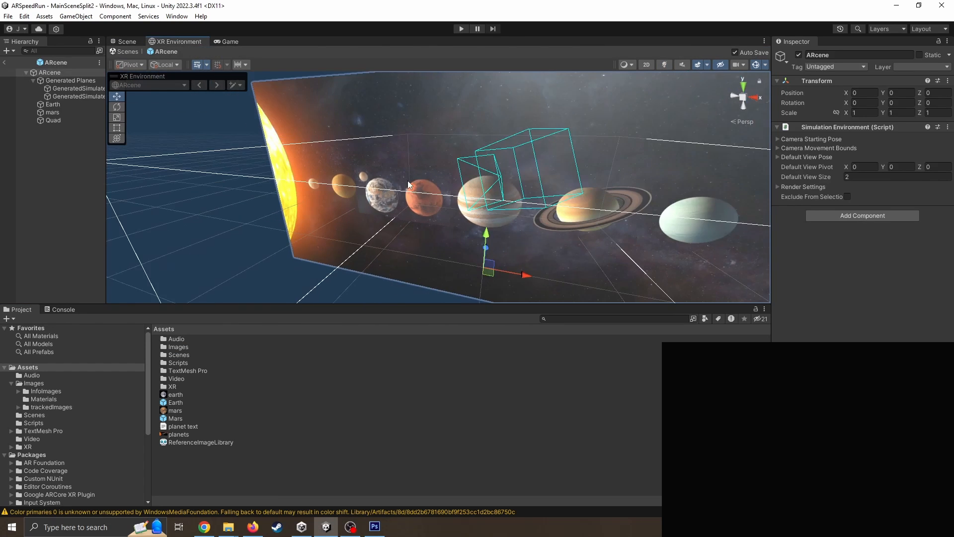
# - Select the Earth tracked-image quad and move it back onto the solar-system poster
pyautogui.scroll(-3)
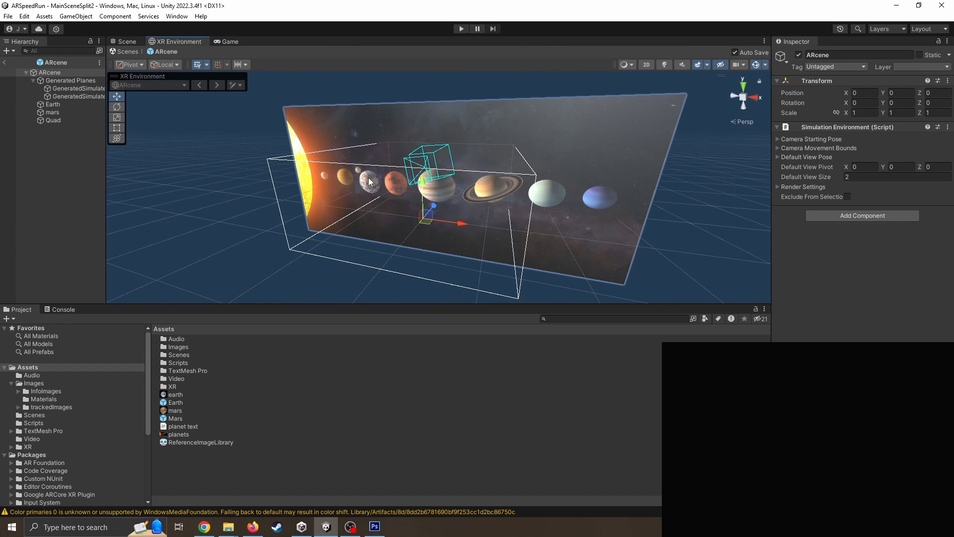
pyautogui.click(53, 104)
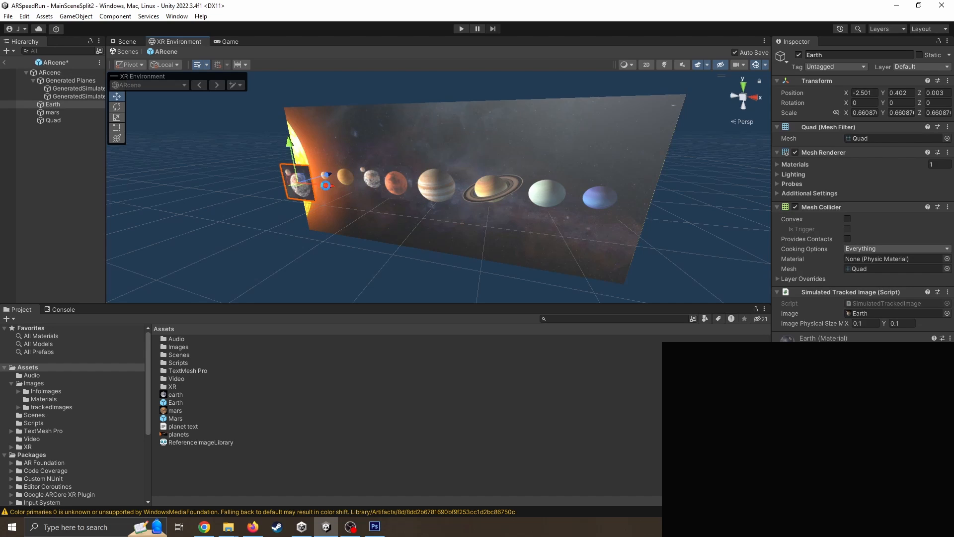
pyautogui.moveTo(298, 182); pyautogui.dragTo(282, 101)
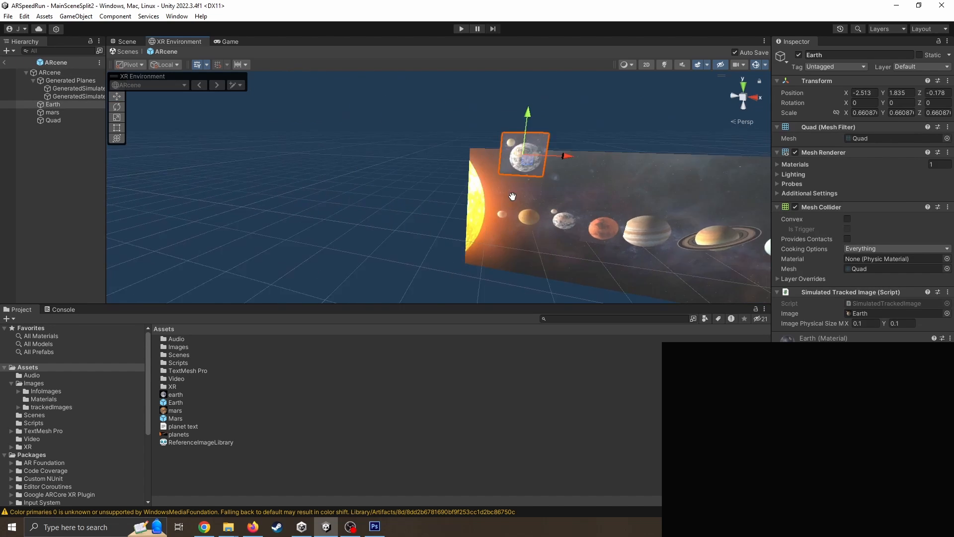
pyautogui.moveTo(512, 196); pyautogui.dragTo(293, 114)
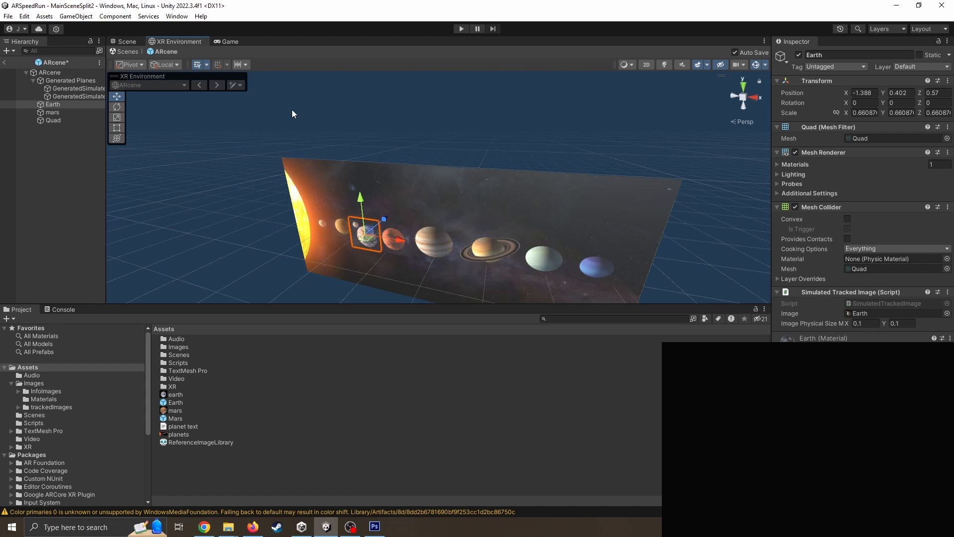
pyautogui.moveTo(252, 95)
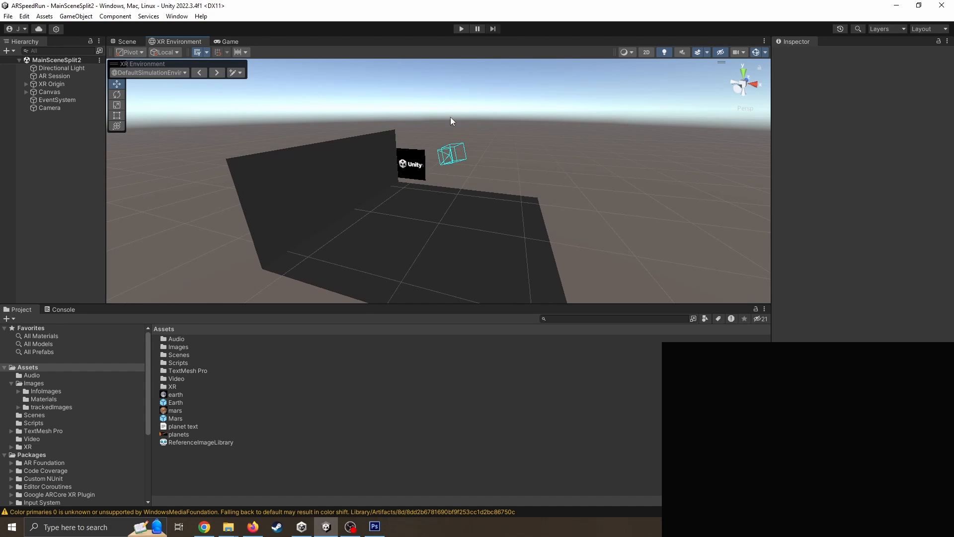
# - Duplicate the default simulation environment and save the copy as a prefab in Assets
pyautogui.click(232, 72)
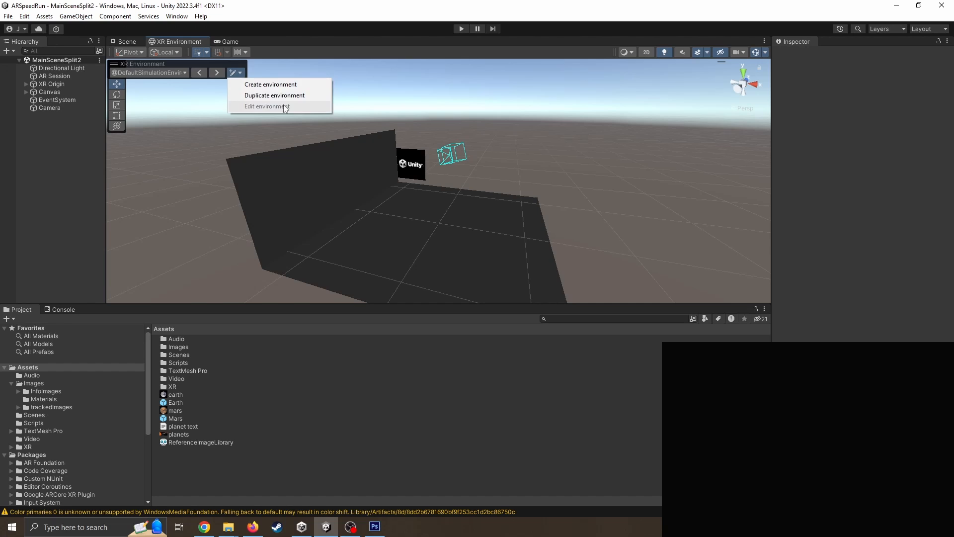
pyautogui.click(274, 95)
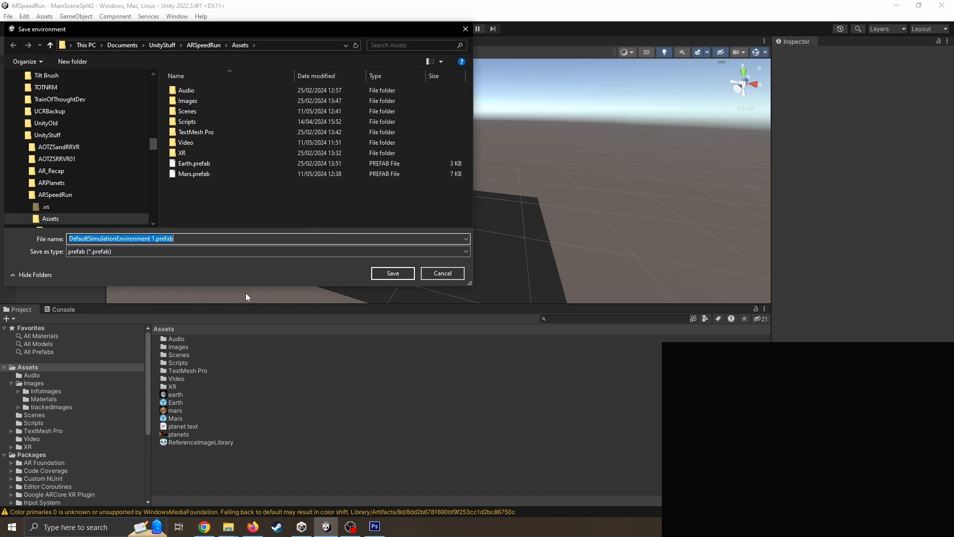
pyautogui.click(392, 273)
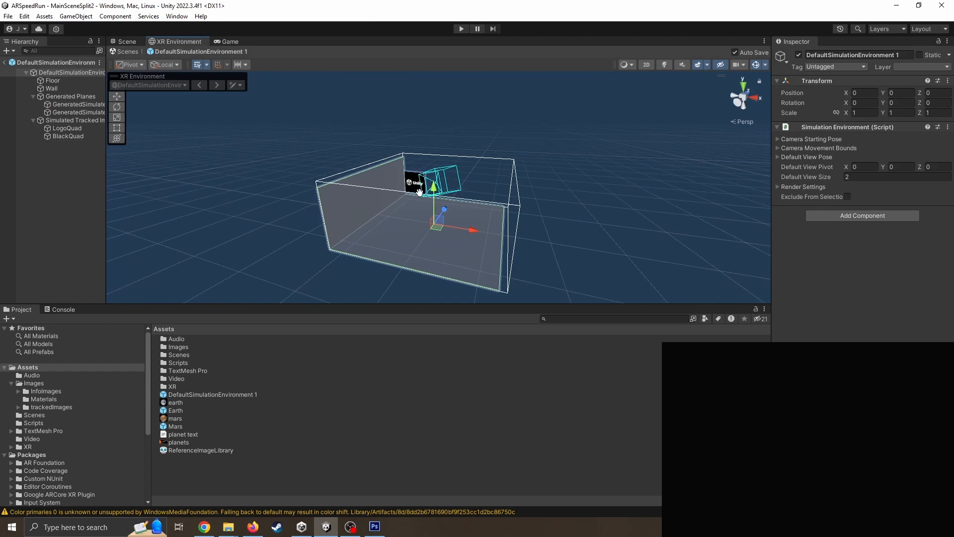
# - Select and delete the Unity logo's Simulated Tracked Image object
pyautogui.click(66, 127)
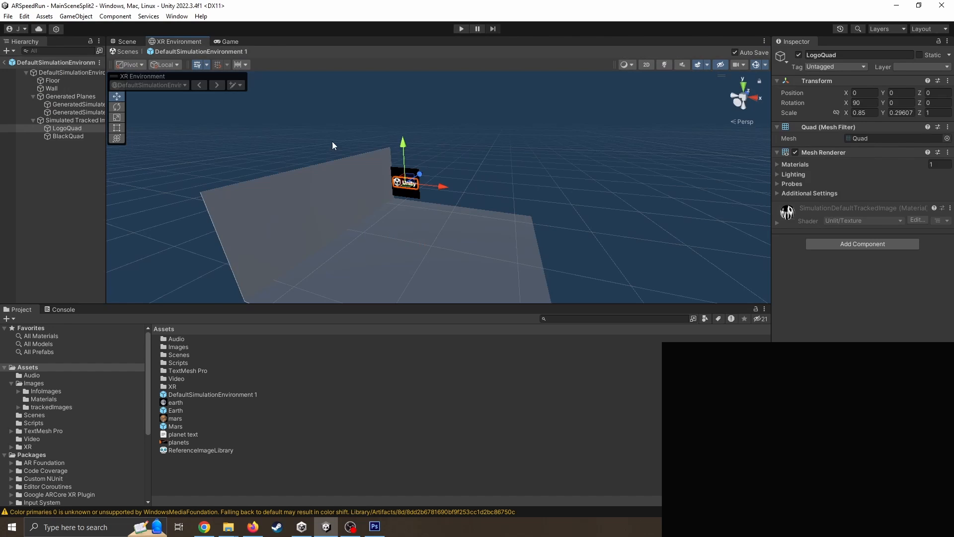
pyautogui.click(76, 120)
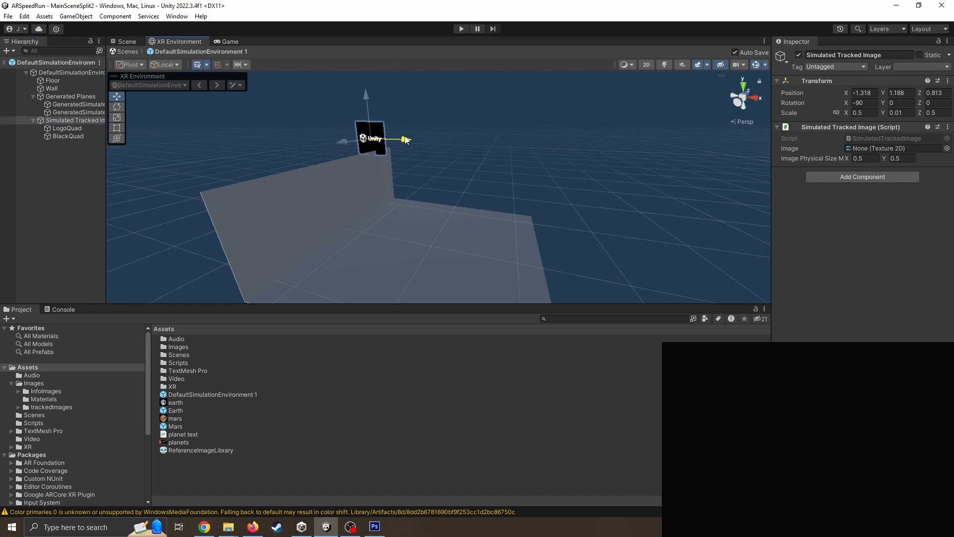
pyautogui.click(68, 128)
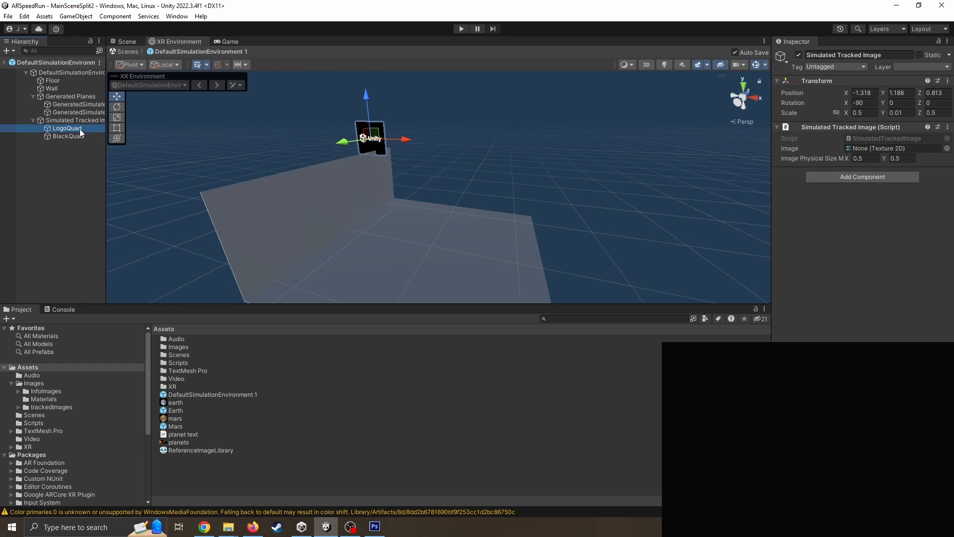
pyautogui.click(76, 119)
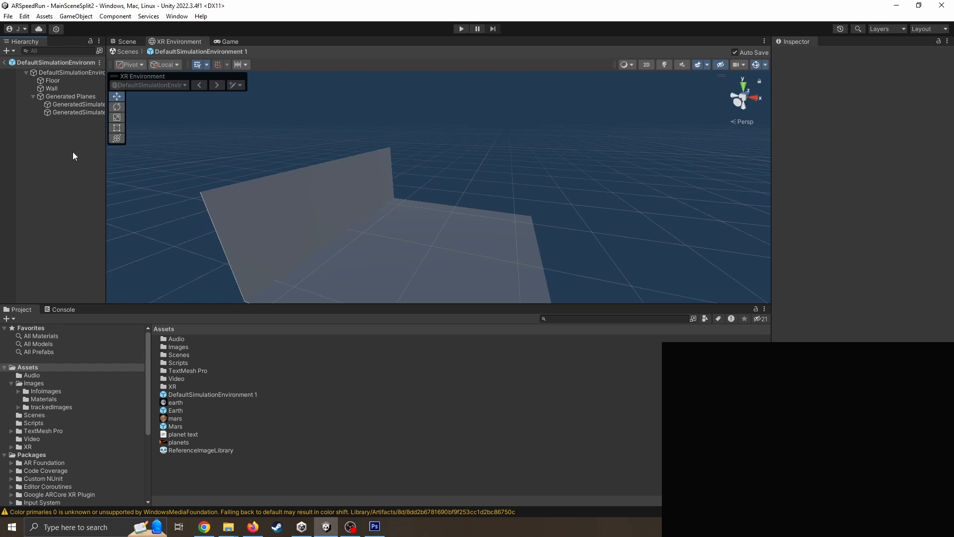
# - Add a Mars-textured Quad with a Simulated Tracked Image component and begin choosing its image
pyautogui.rightClick(73, 156)
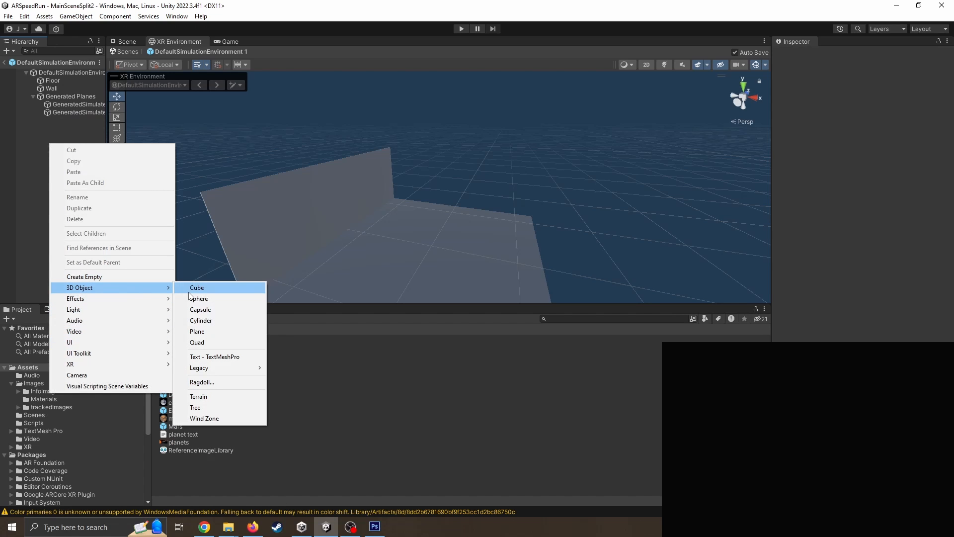
pyautogui.click(197, 341)
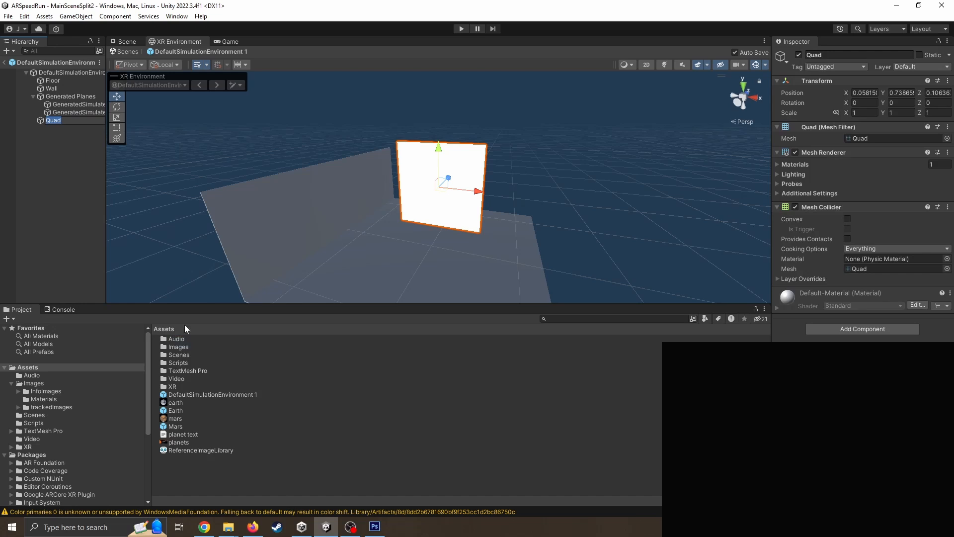
pyautogui.moveTo(196, 398)
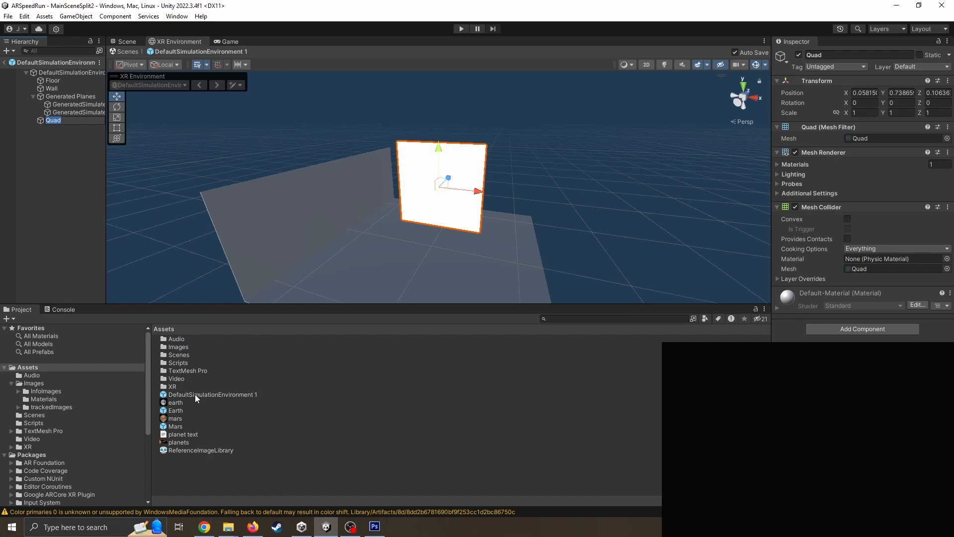
pyautogui.moveTo(183, 344)
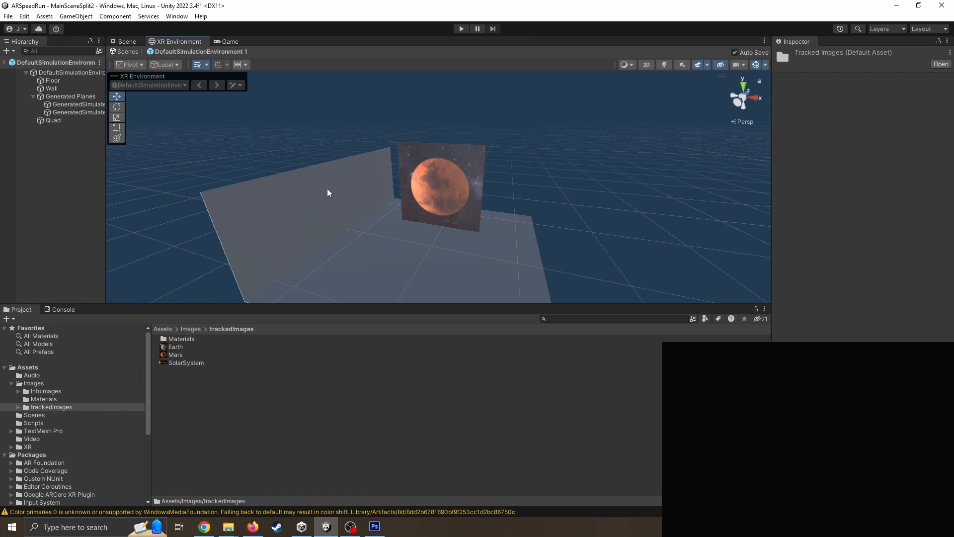
pyautogui.click(54, 120)
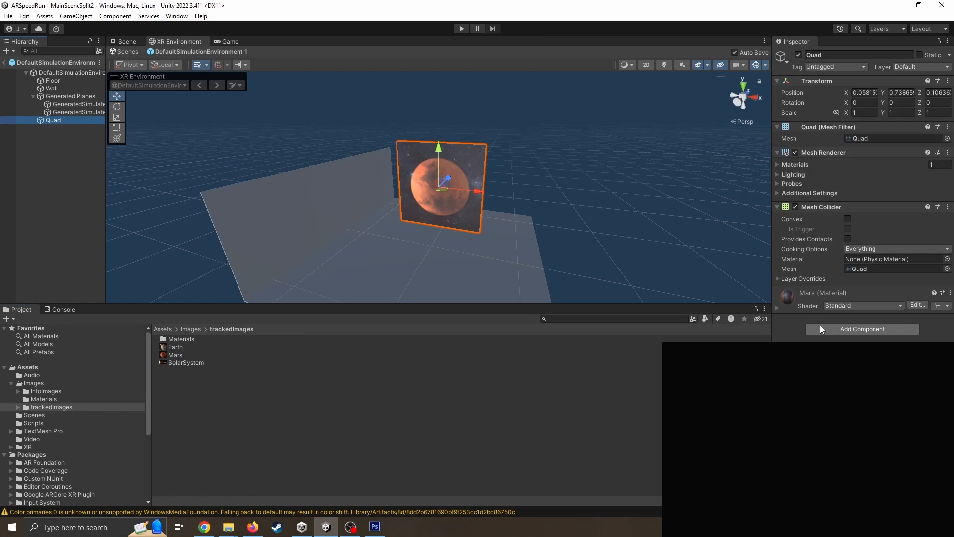
pyautogui.click(862, 329)
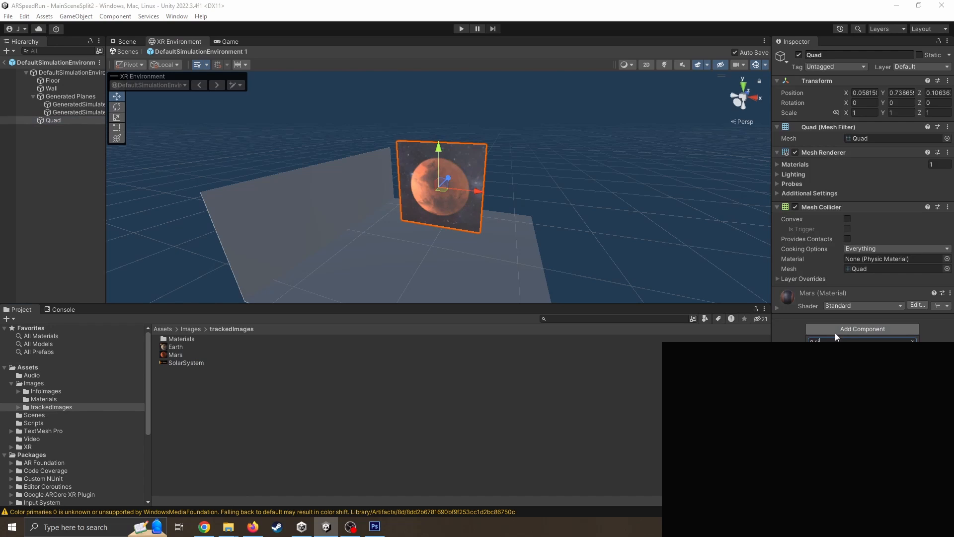
pyautogui.click(862, 329)
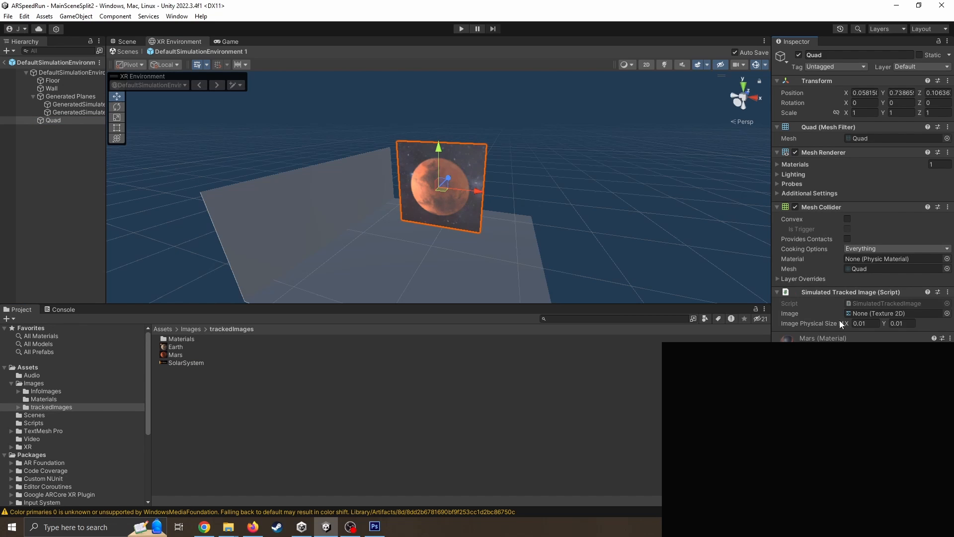
pyautogui.click(895, 312)
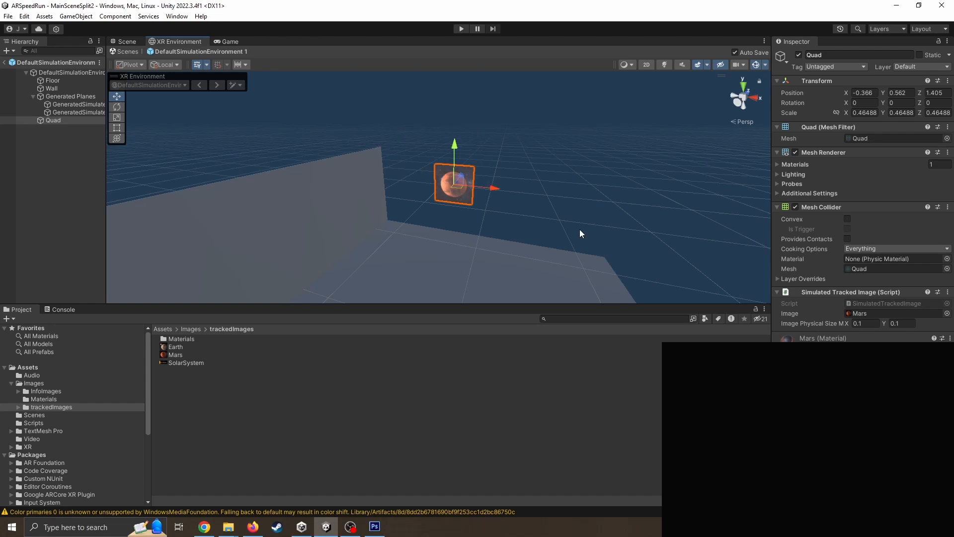
pyautogui.moveTo(648, 232)
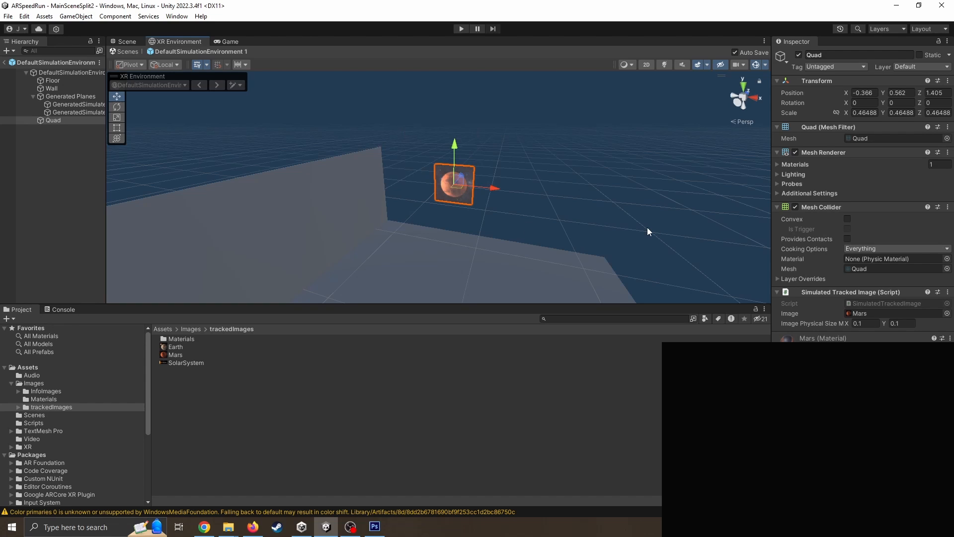